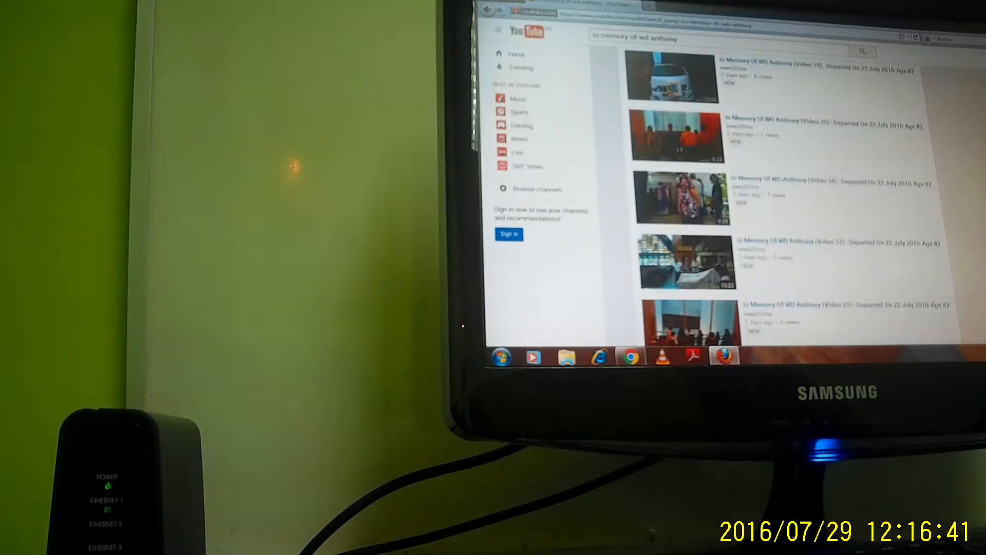
Scroll down the newest-first results for 'in memory of wd anthony' from Video 46.
{"action": "scroll", "scroll_direction": "down", "scroll_amount": 3}
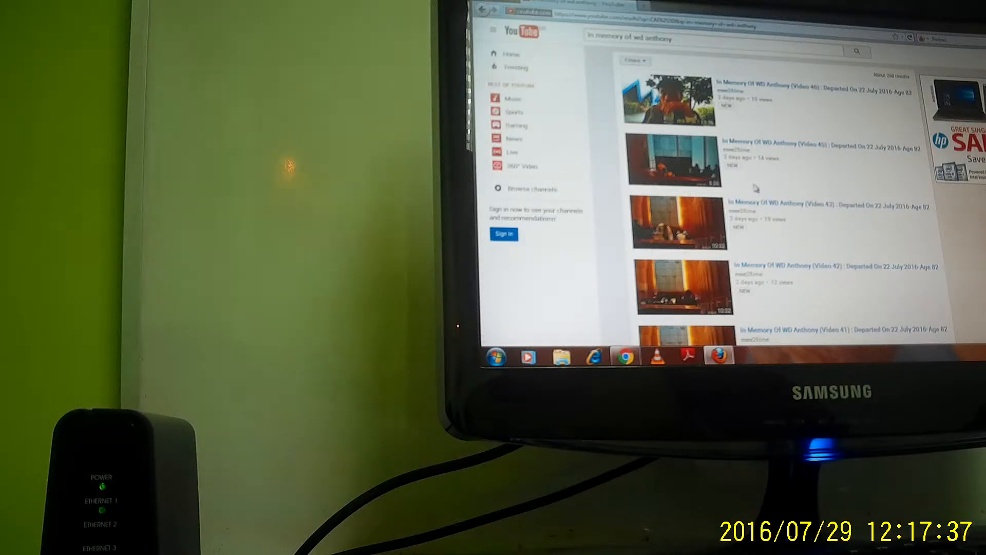
Expand the search filter panel showing upload date, type, duration, features and sort options.
{"action": "left_click", "coordinate": [631, 61]}
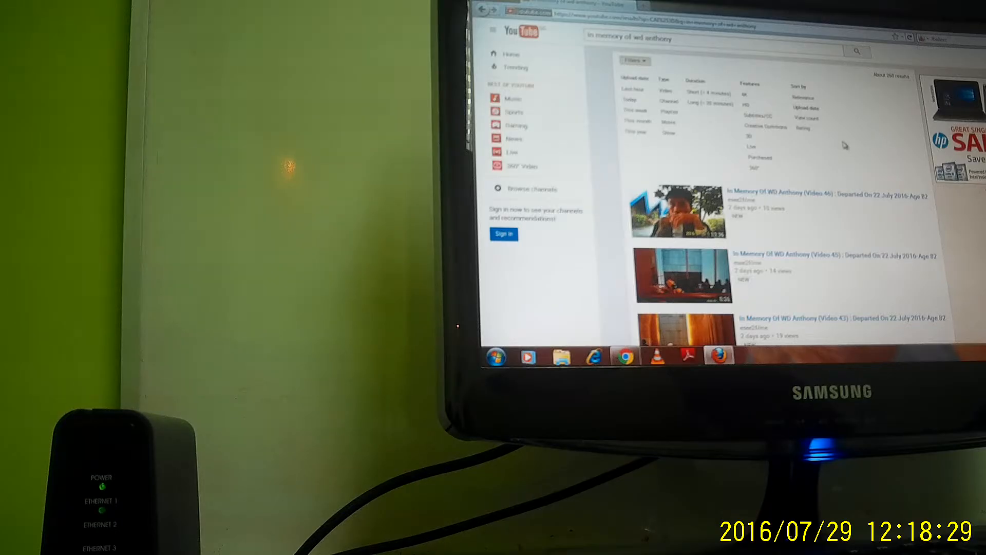
{"action": "left_click", "coordinate": [504, 233]}
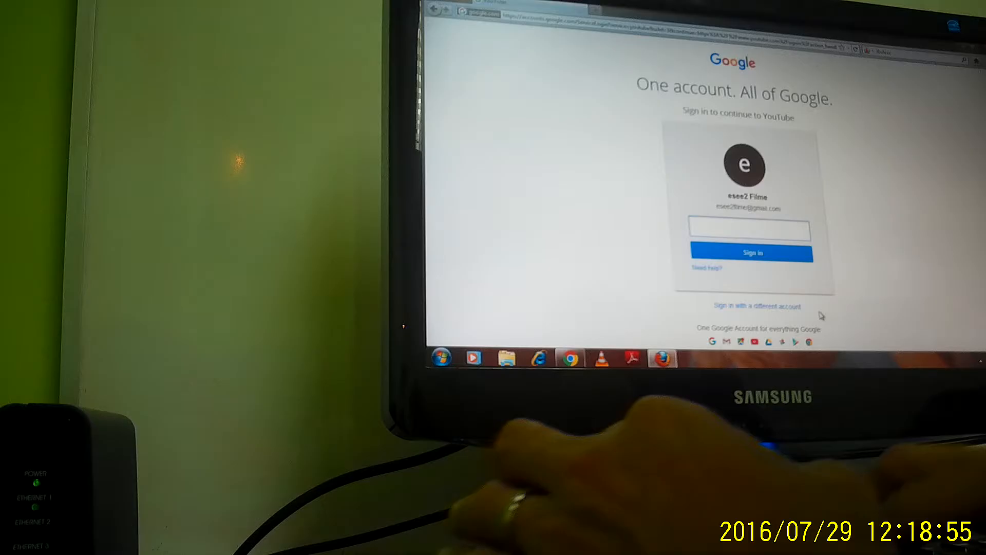
Fill in the account password on the Google sign-in page to continue to YouTube.
{"action": "type", "text": "password"}
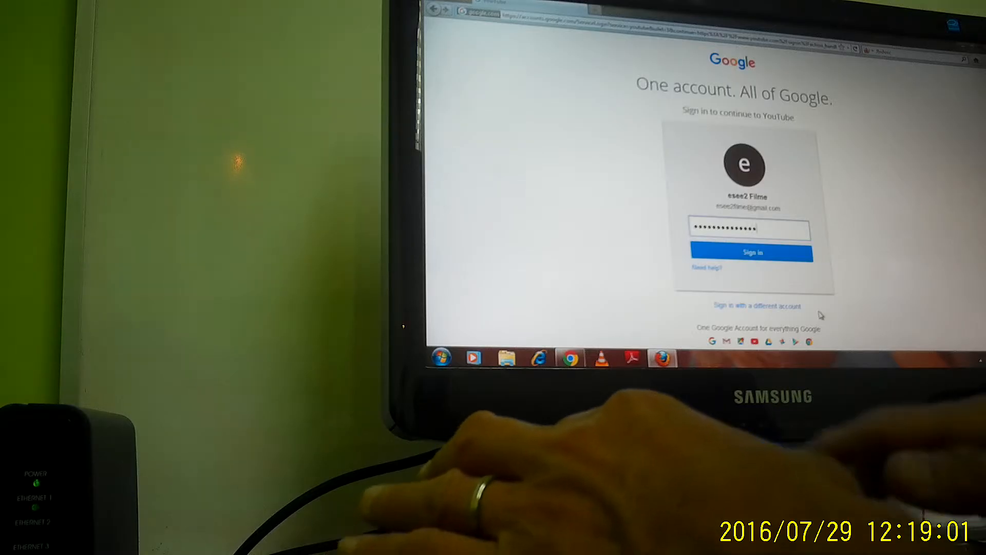